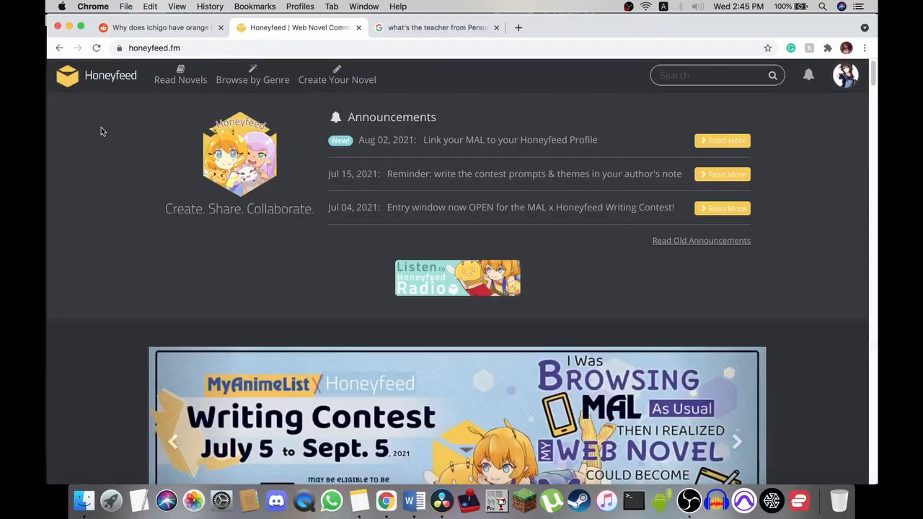
Go via the profile to the novel 'Spirit hunter kaiji' page with its three chapters and info.
scroll("down", 3)
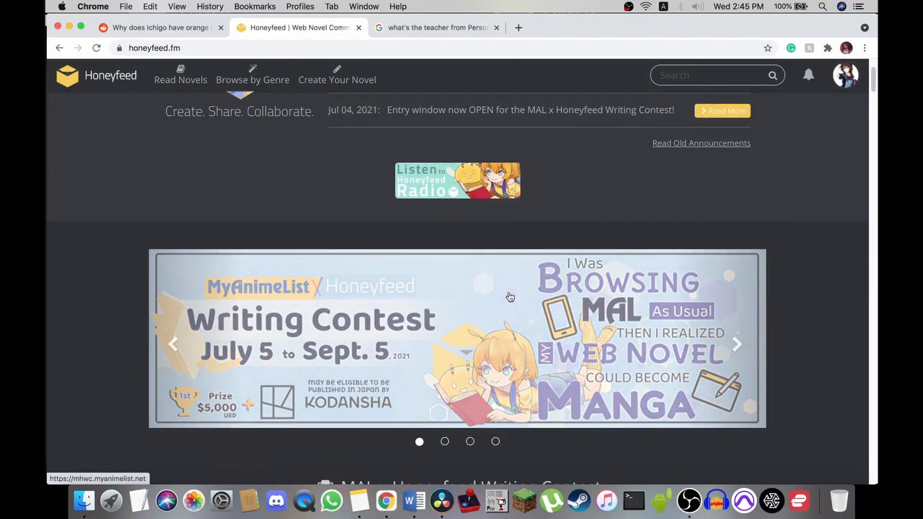
scroll("up", 3)
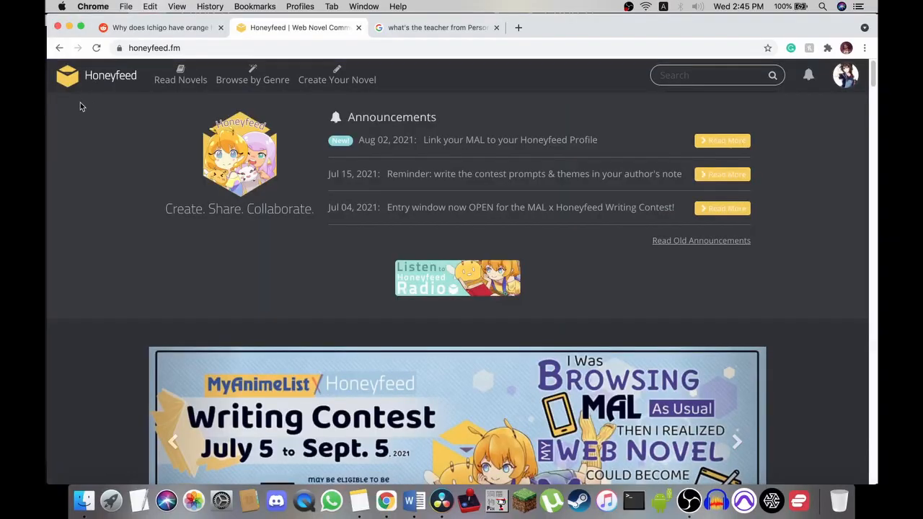
scroll("down", 3)
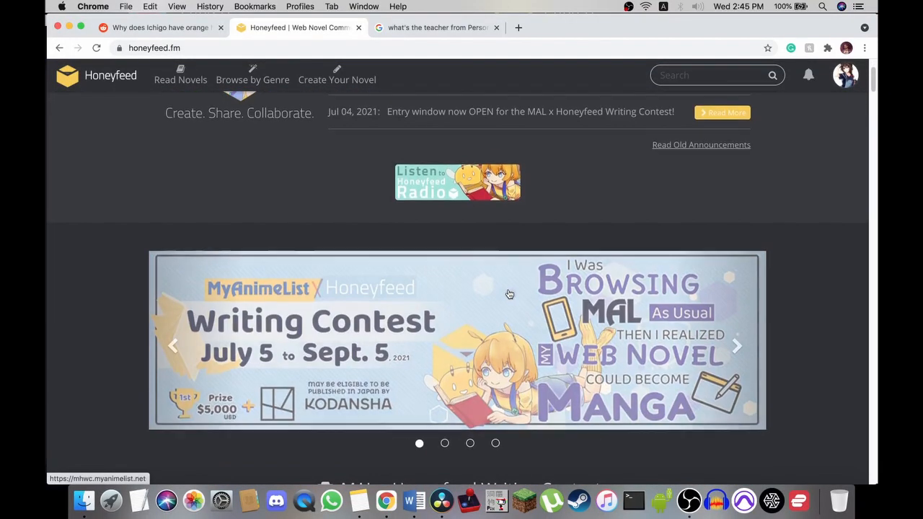
scroll("down", 3)
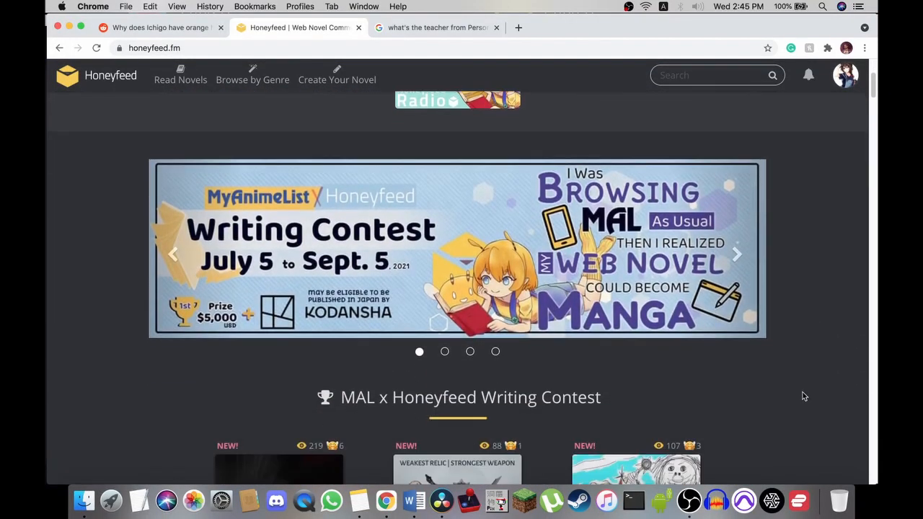
mouse_move(446, 210)
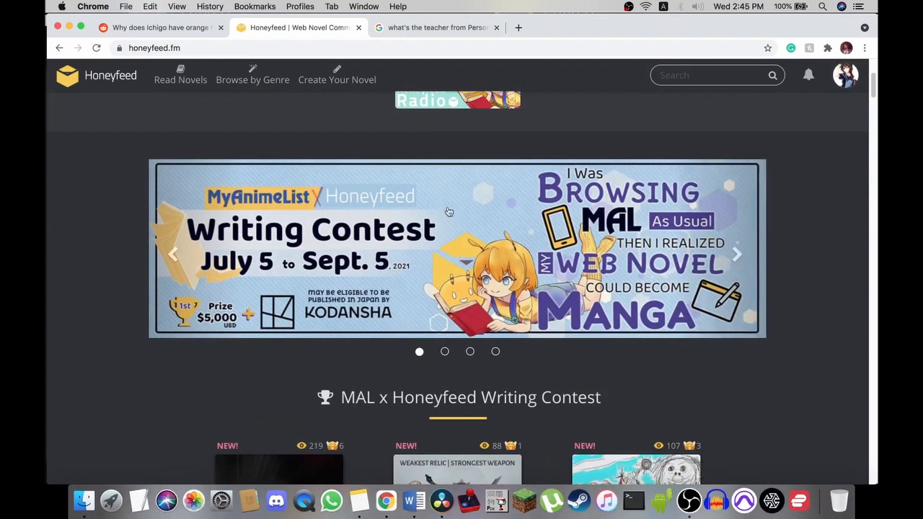
left_click(845, 75)
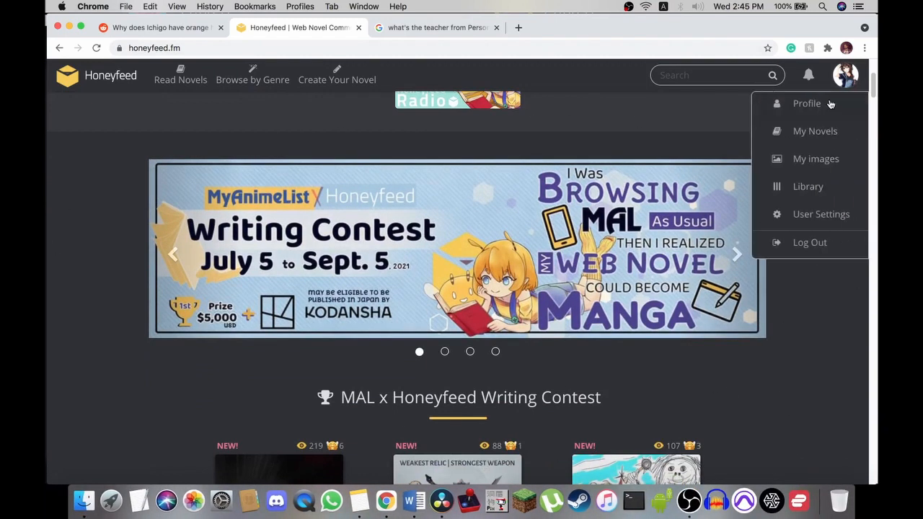
left_click(806, 104)
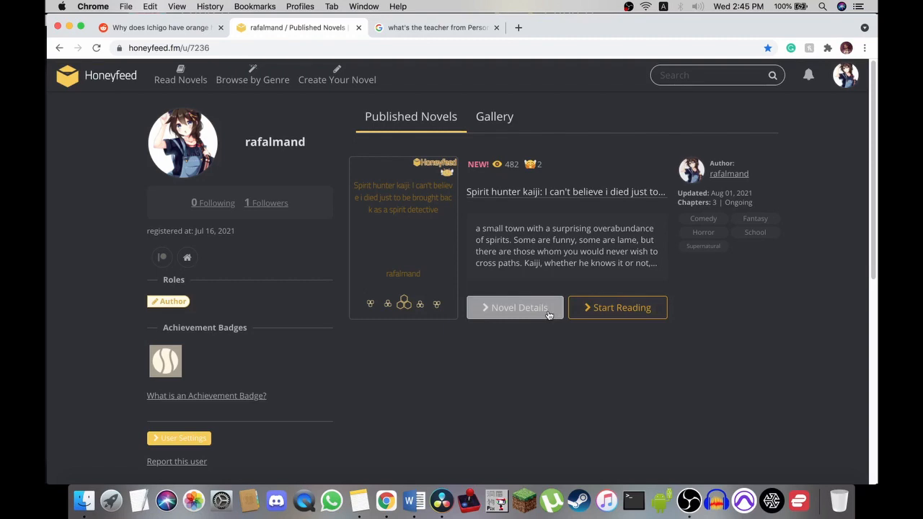
left_click(515, 308)
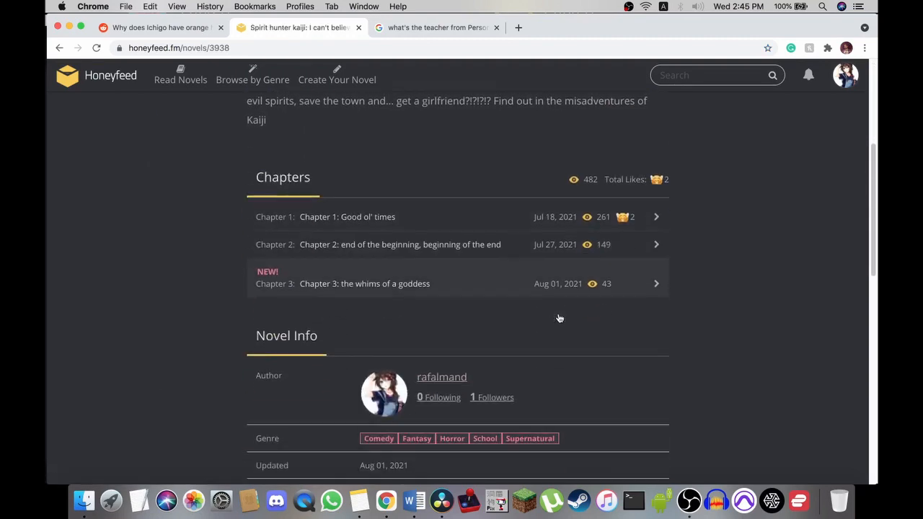